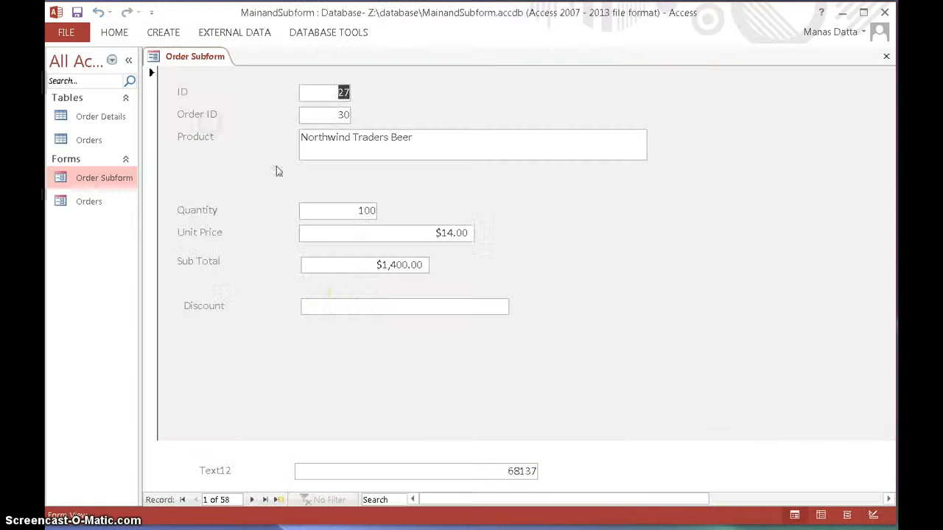
{"action": "mouse_move", "coordinate": [246, 476]}
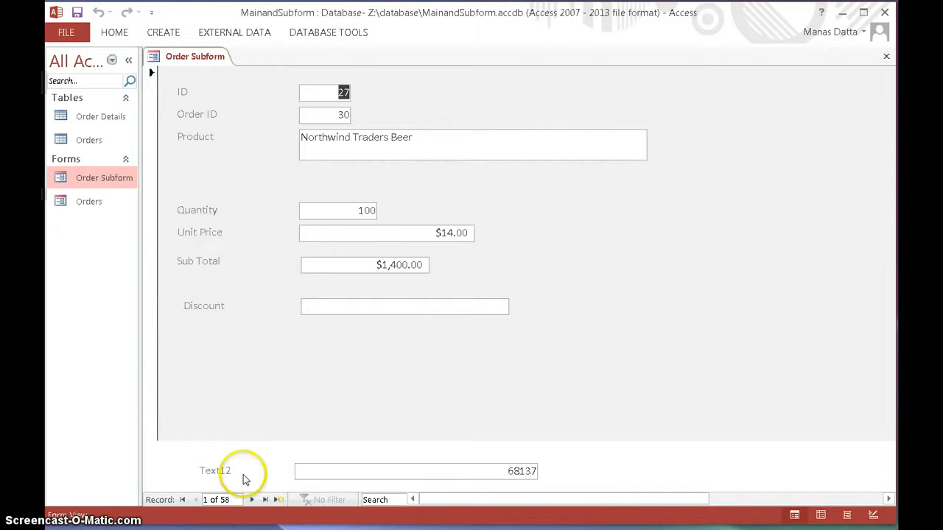
Move to record 7 of 58, the $920.00 Northwind Traders Coffee order
{"action": "left_click", "coordinate": [252, 500]}
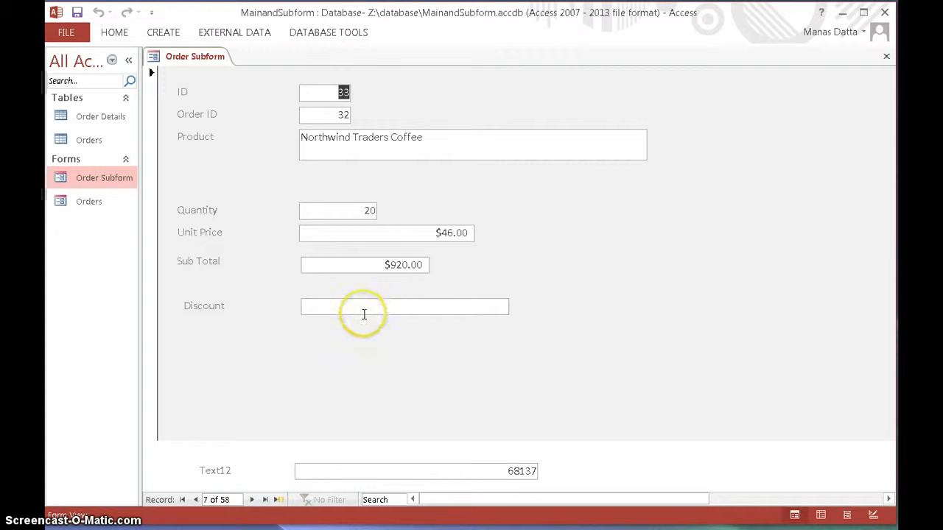
{"action": "mouse_move", "coordinate": [376, 332]}
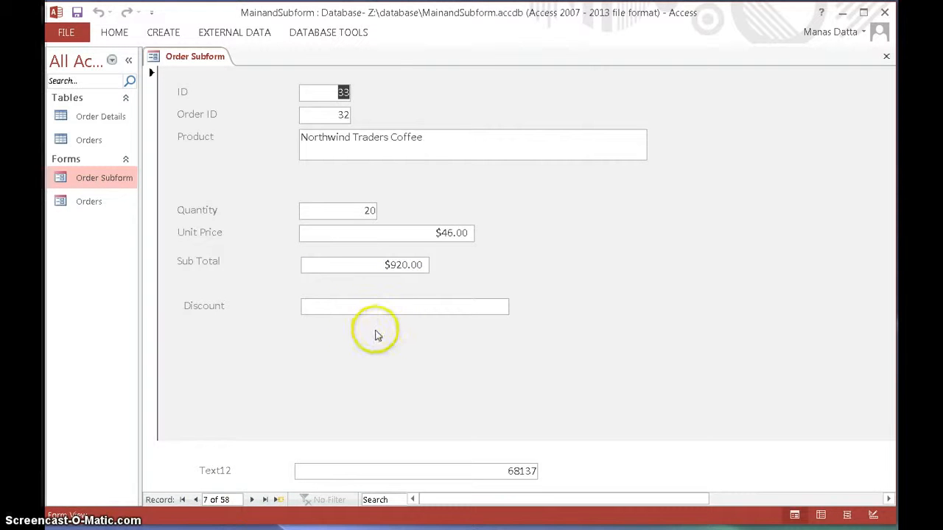
{"action": "mouse_move", "coordinate": [269, 175]}
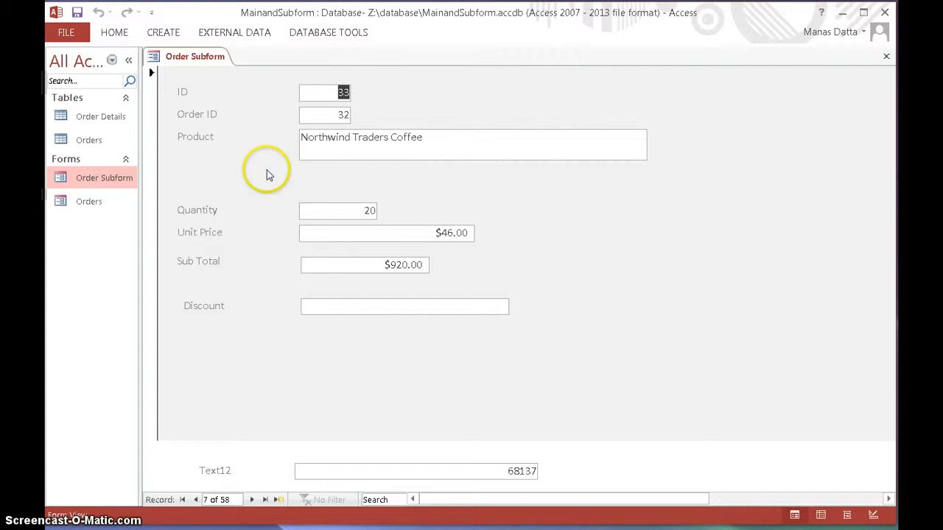
Switch the Order Subform into Design View from its tab's shortcut menu
{"action": "right_click", "coordinate": [195, 56]}
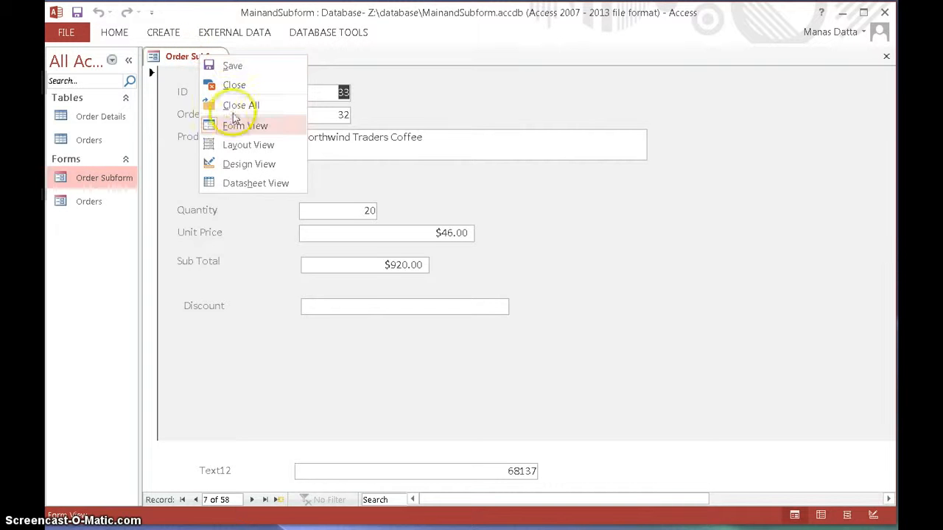
{"action": "left_click", "coordinate": [249, 163]}
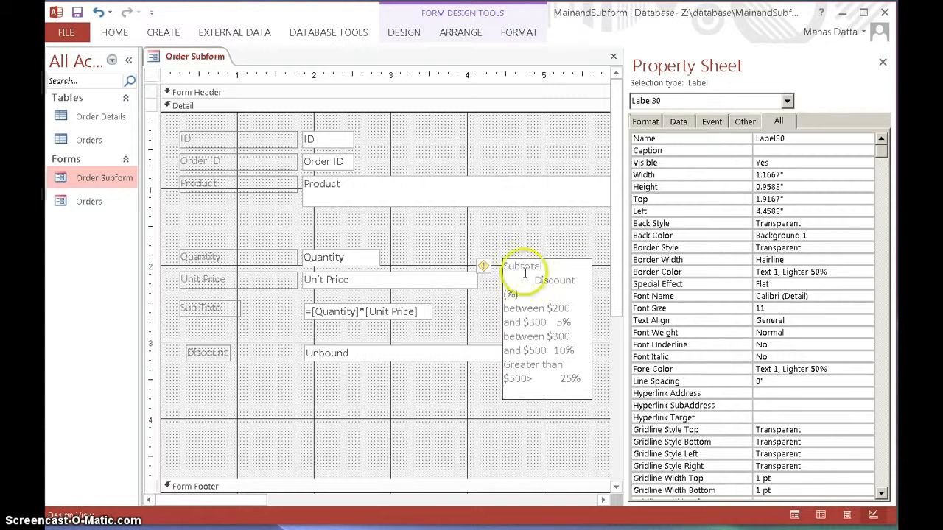
{"action": "mouse_move", "coordinate": [623, 341]}
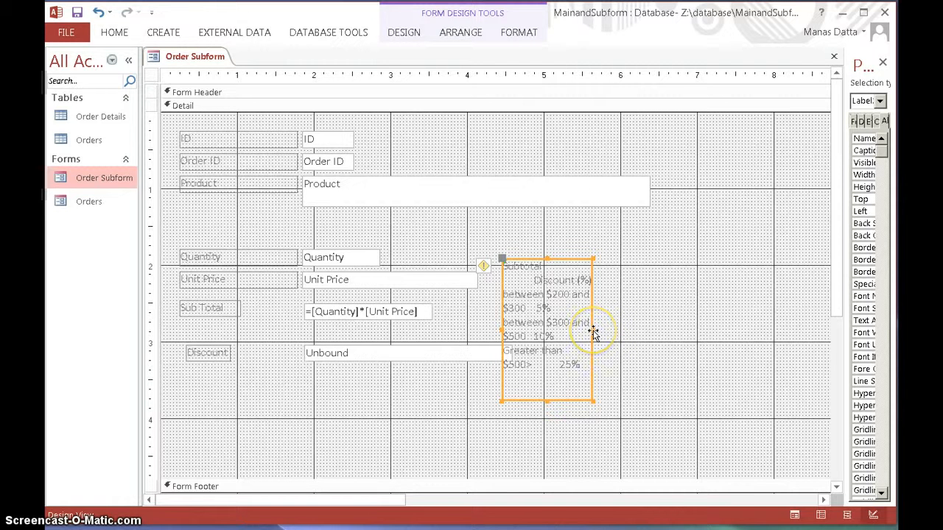
Drag the discount-tier label's right edge wider so each range fits one line
{"action": "left_click_drag", "start_coordinate": [593, 330], "coordinate": [698, 328]}
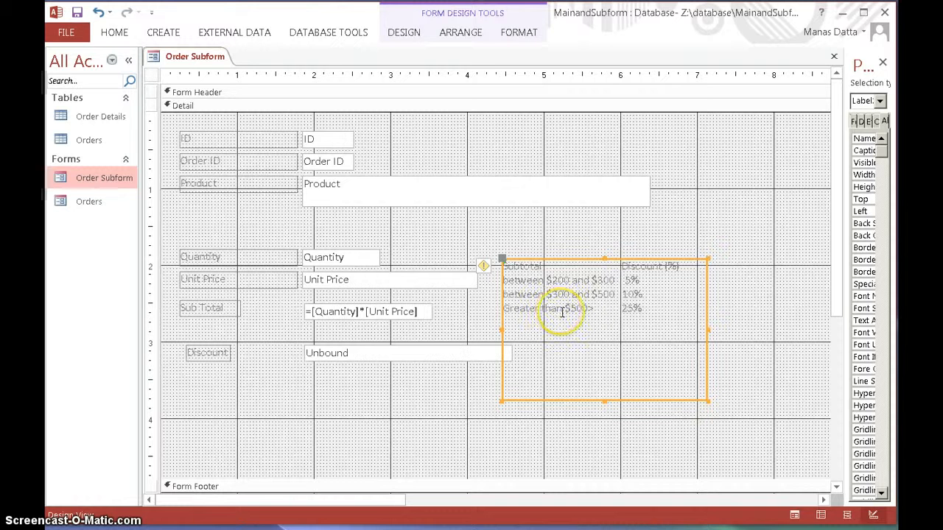
{"action": "mouse_move", "coordinate": [656, 278]}
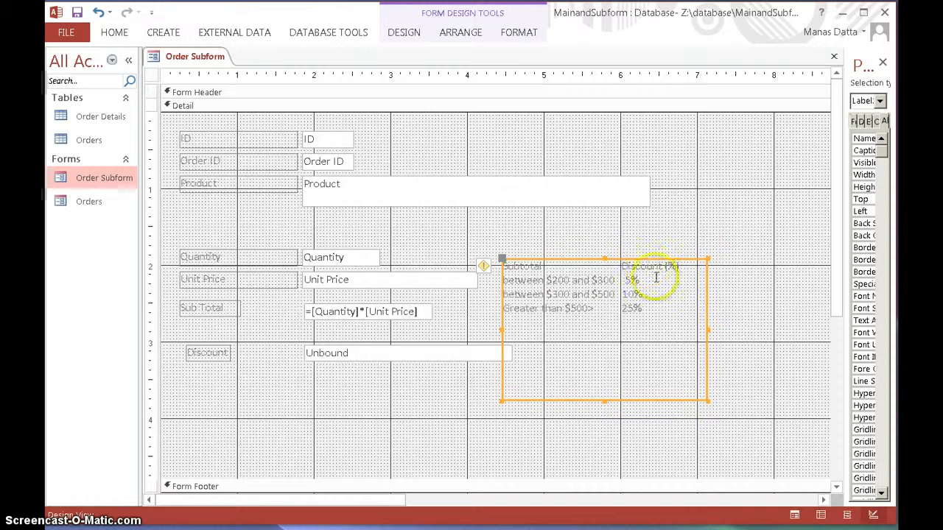